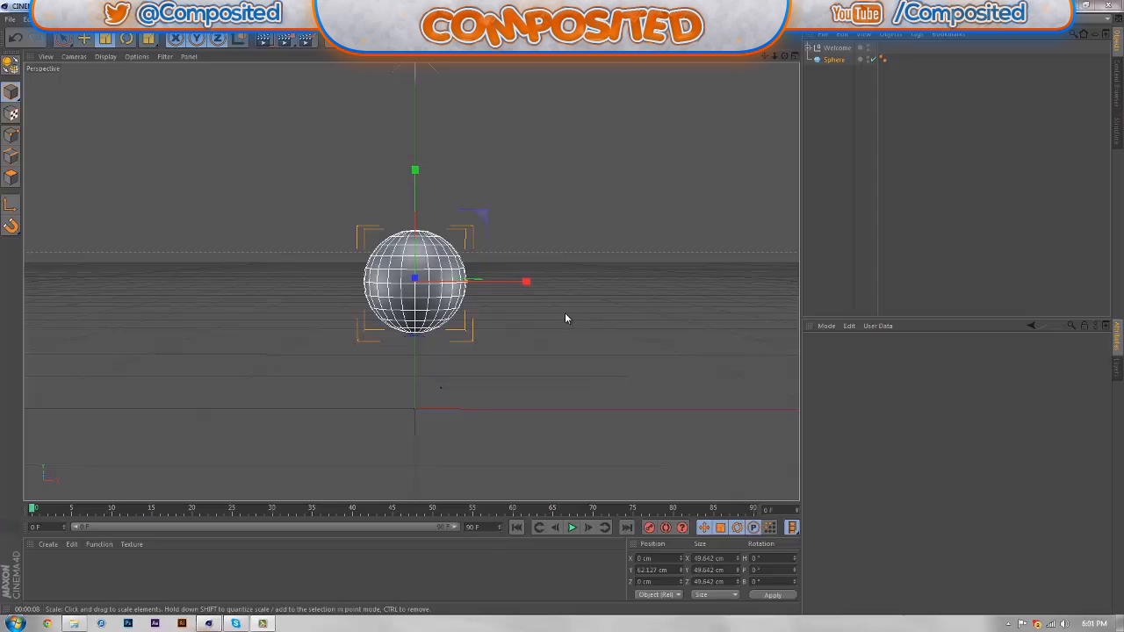
pyautogui.moveTo(367, 232)
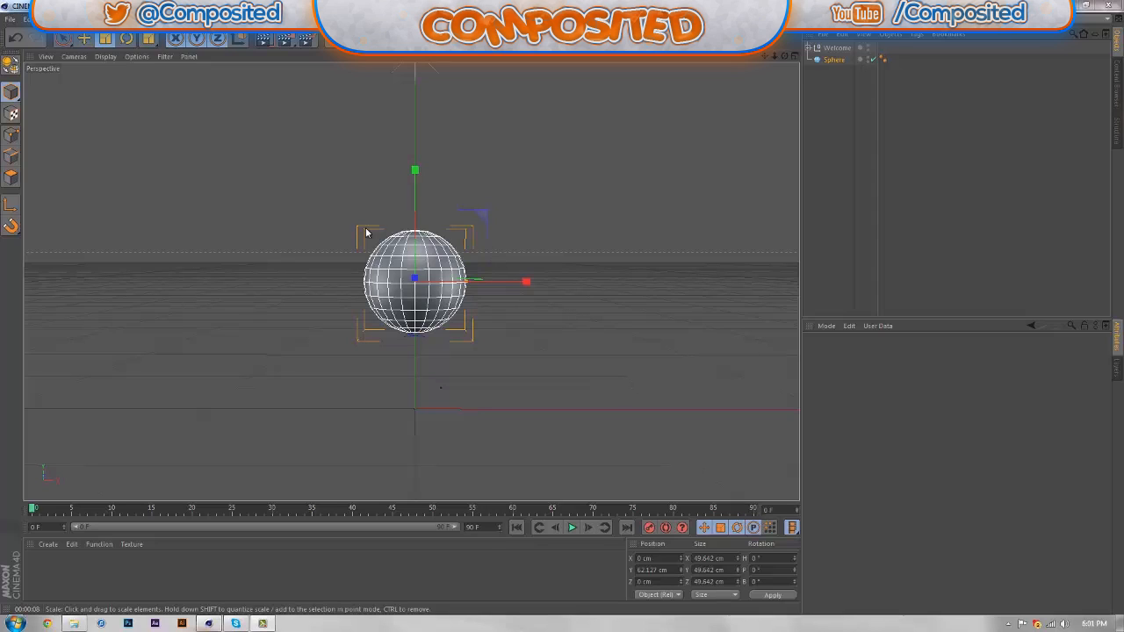
pyautogui.moveTo(381, 226)
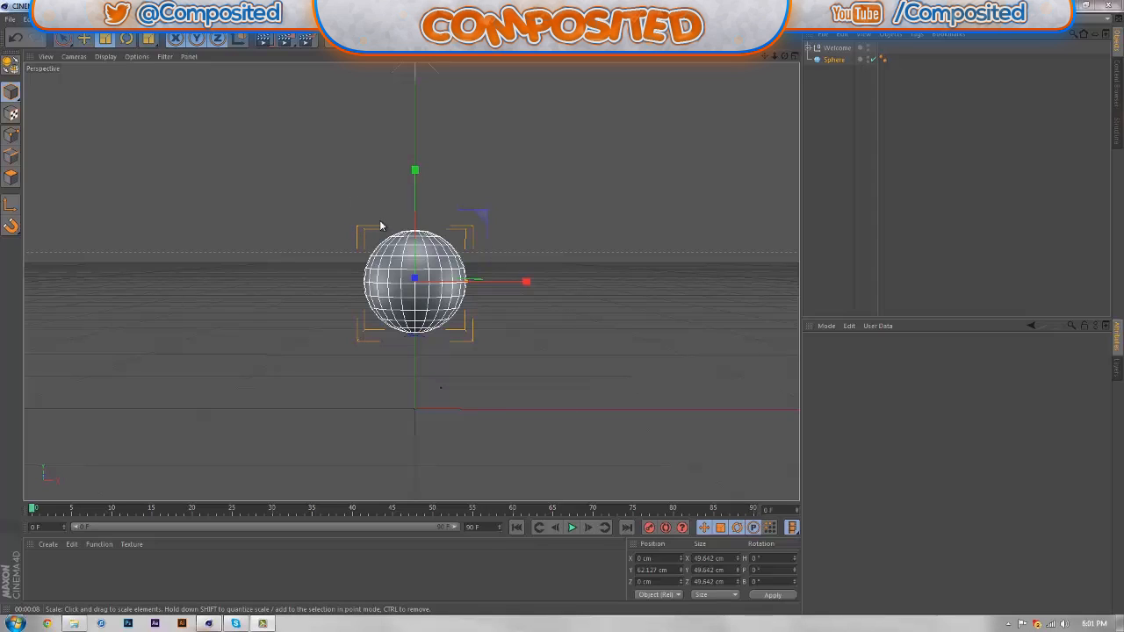
pyautogui.moveTo(355, 223)
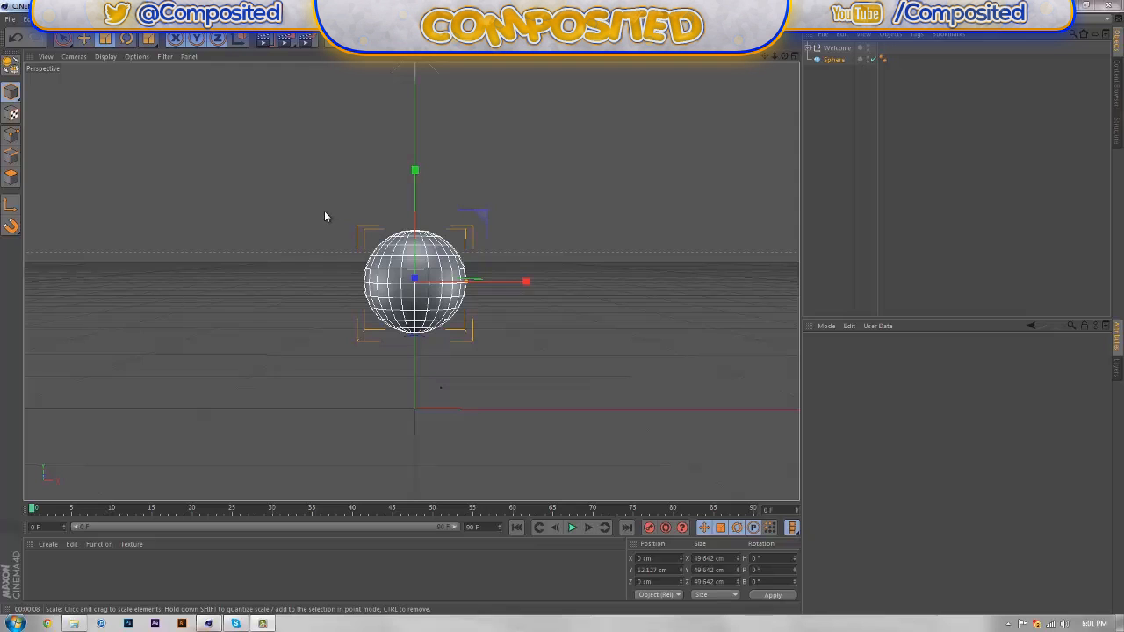
pyautogui.moveTo(230, 511)
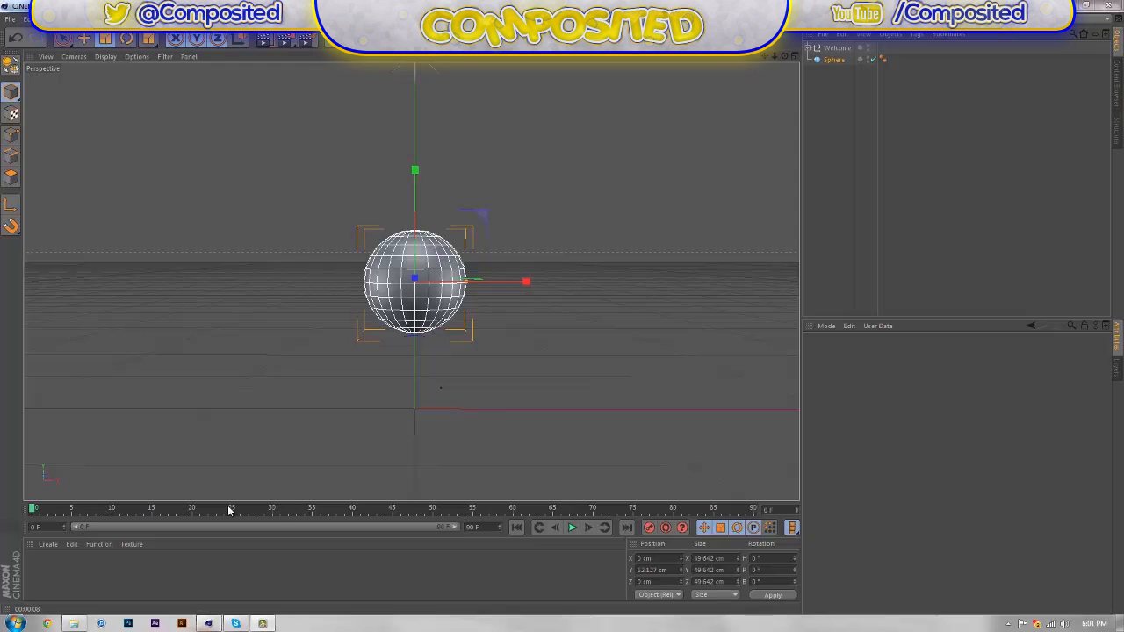
pyautogui.moveTo(373, 385)
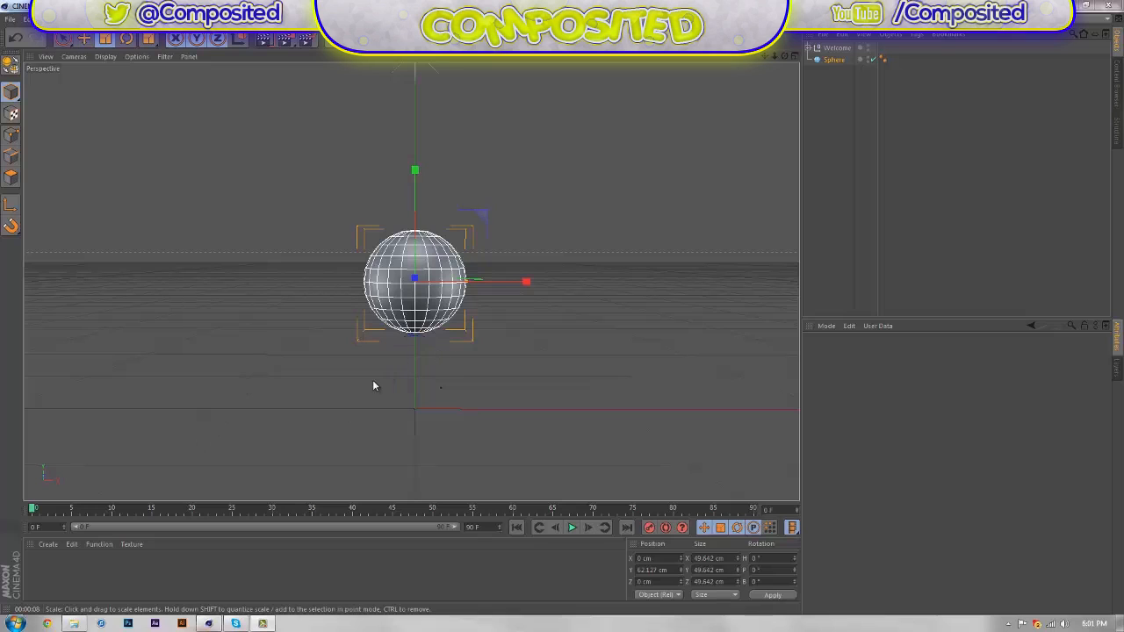
pyautogui.moveTo(406, 362)
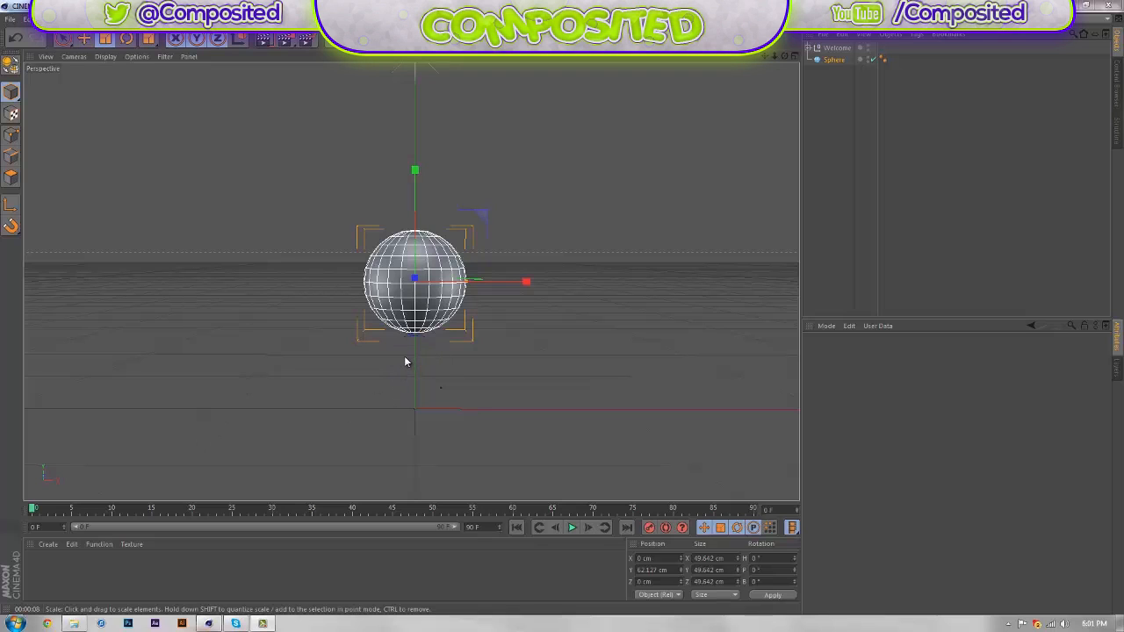
pyautogui.moveTo(369, 331)
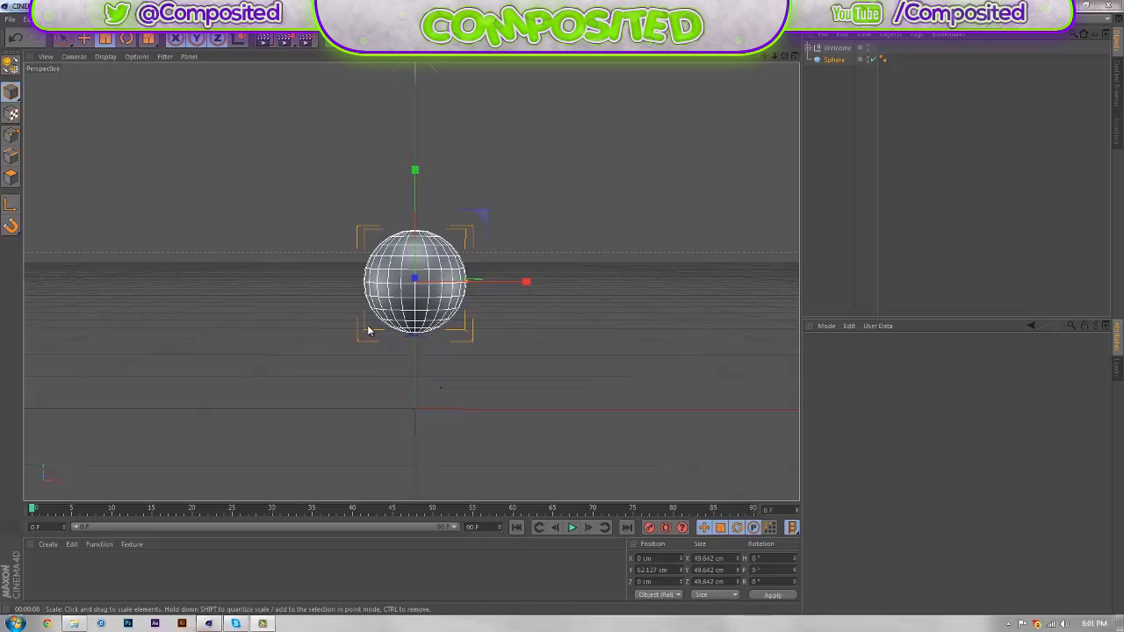
pyautogui.moveTo(507, 245)
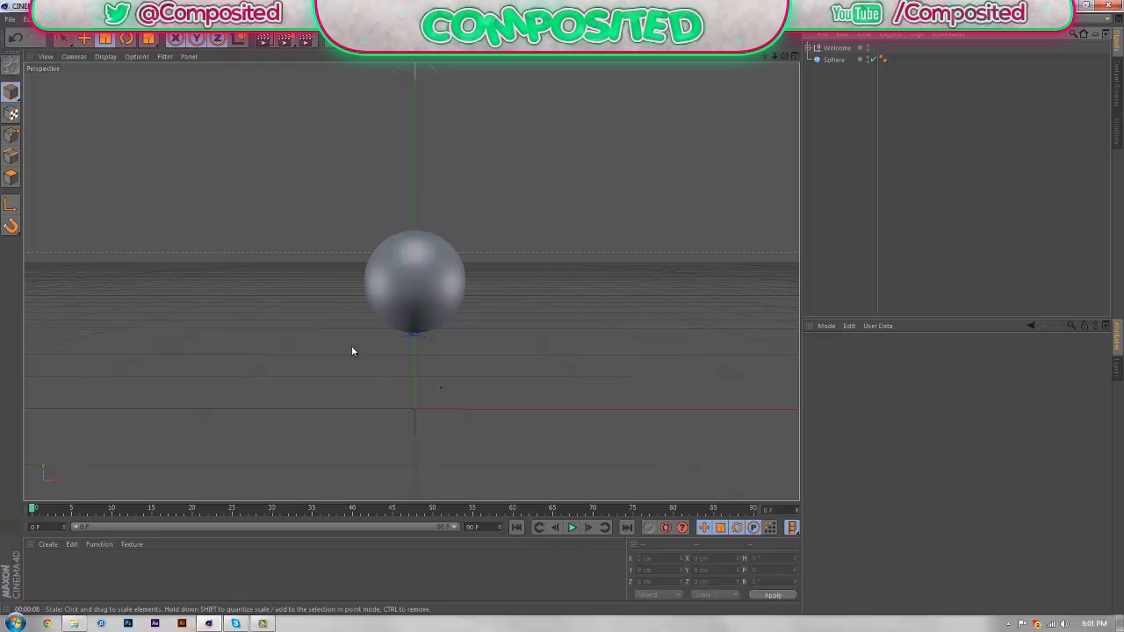
pyautogui.moveTo(316, 325)
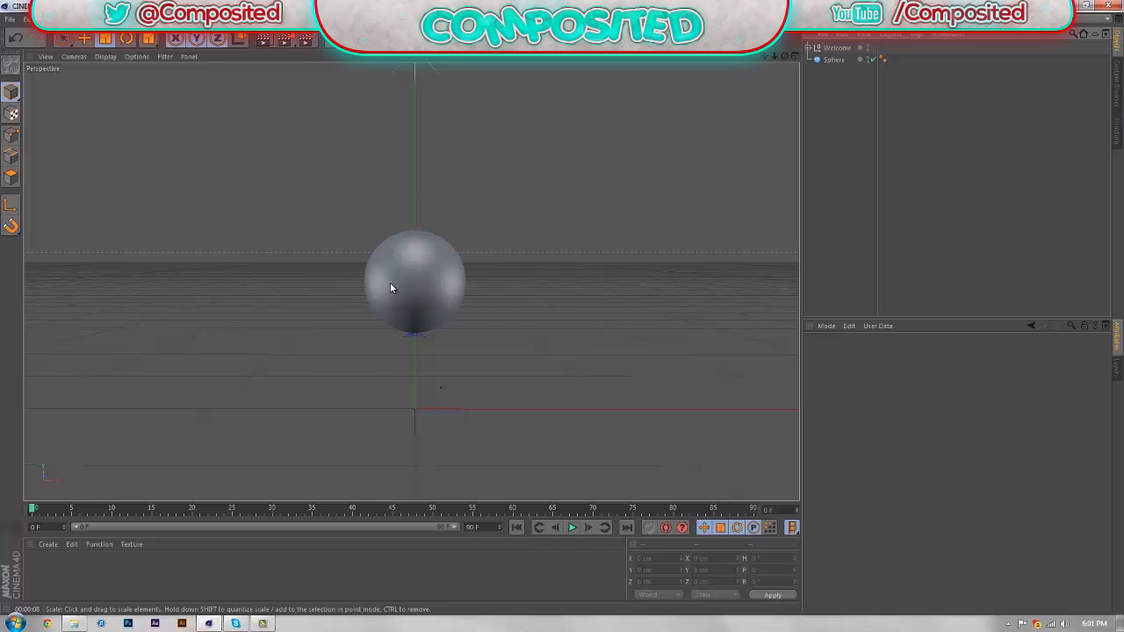
pyautogui.moveTo(382, 299)
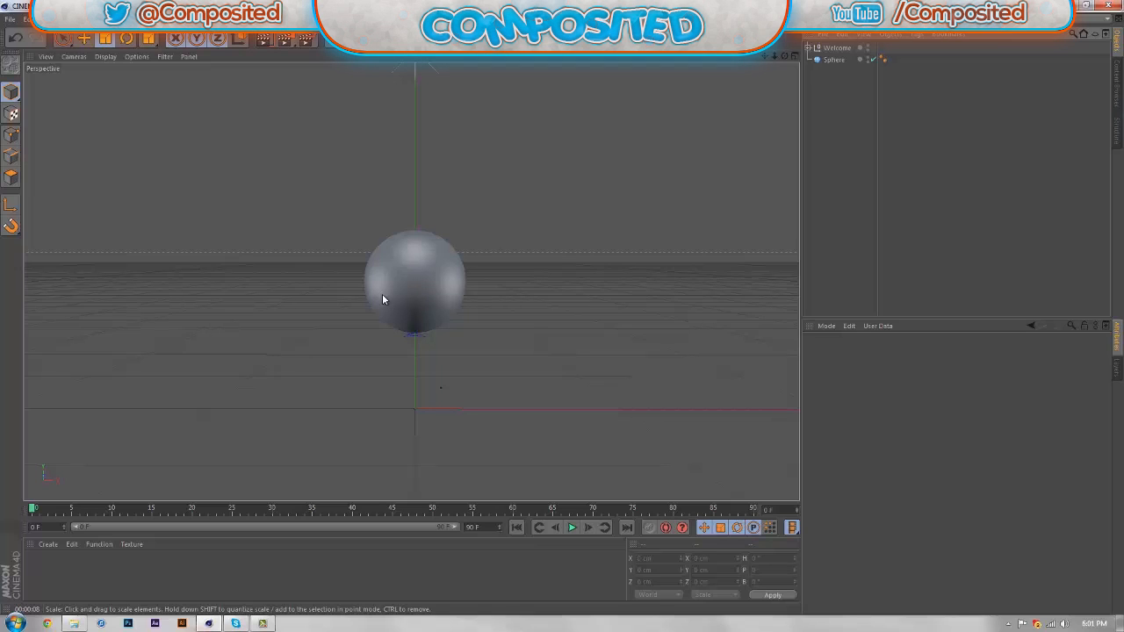
pyautogui.moveTo(373, 379)
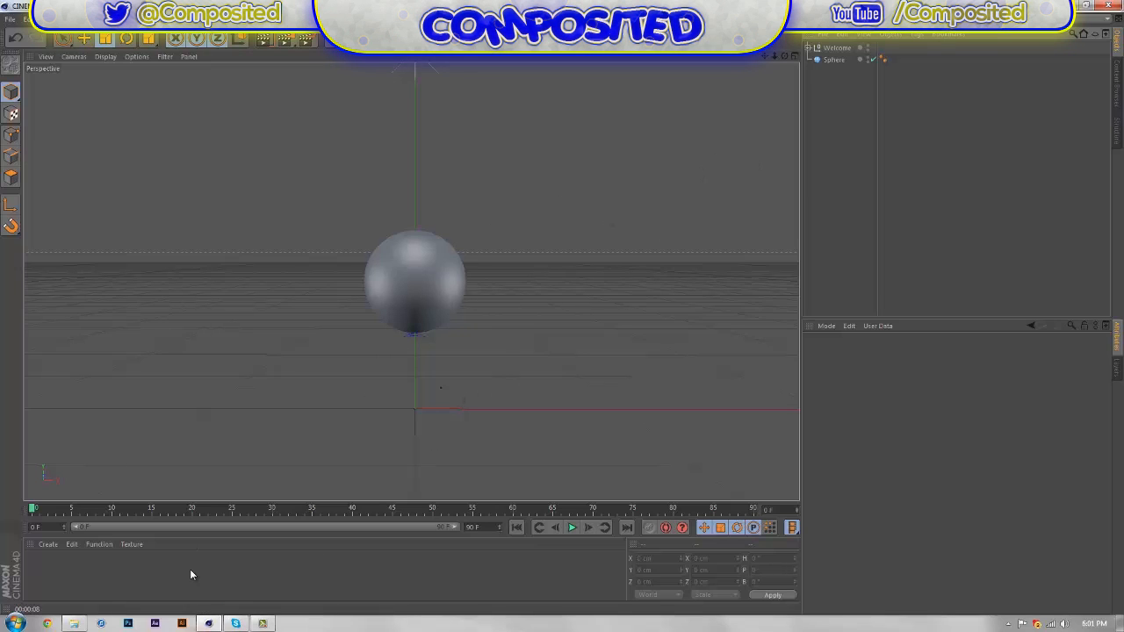
# Step: Select the sphere to check its radius, segments and type
pyautogui.click(834, 60)
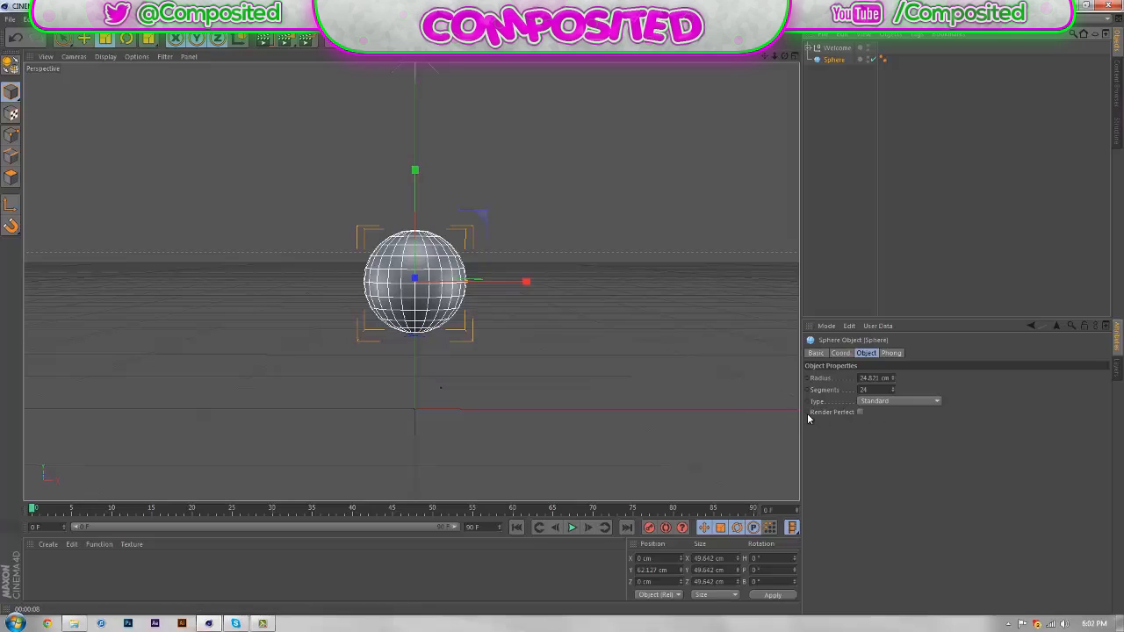
pyautogui.moveTo(821, 417)
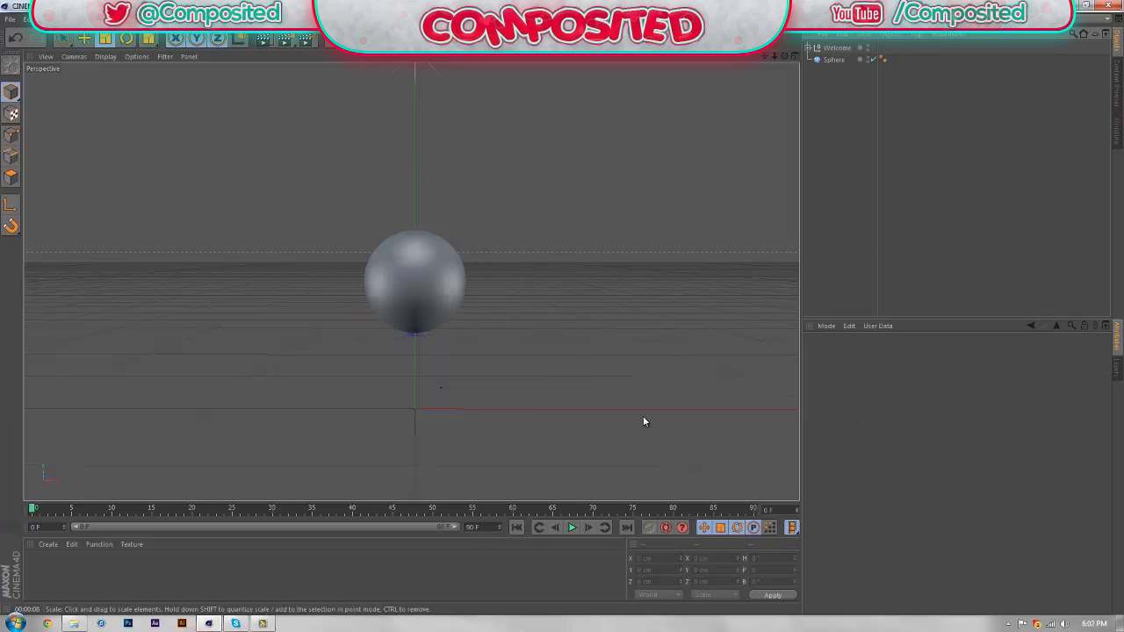
pyautogui.moveTo(345, 571)
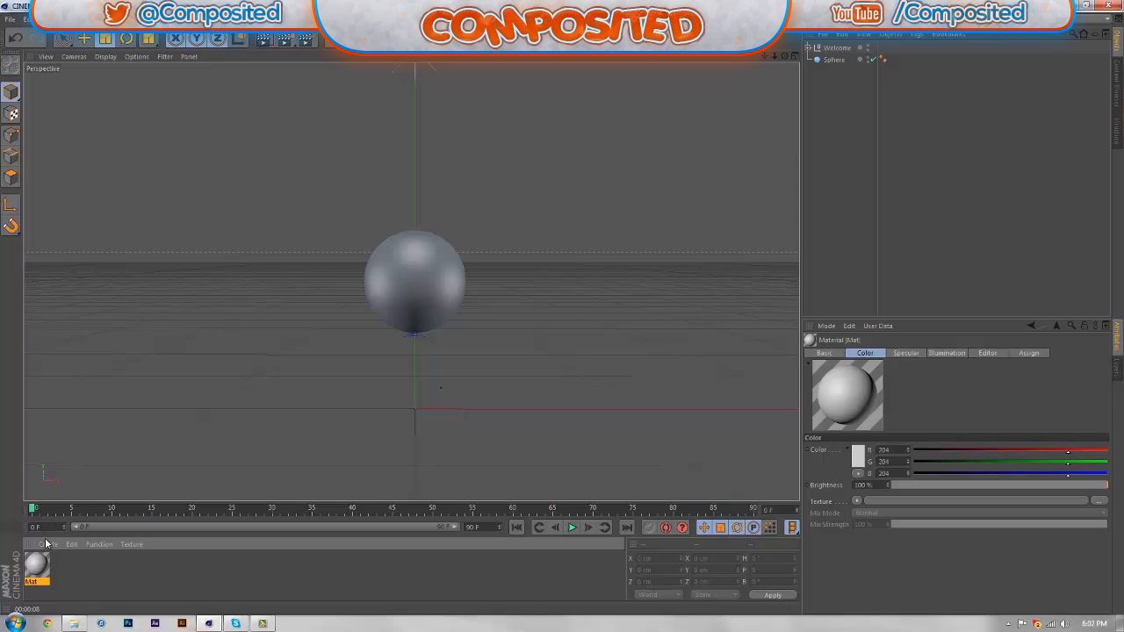
# Step: Load an image into the Color texture, declining to copy it to the project
pyautogui.click(131, 543)
pyautogui.write('tutorial')
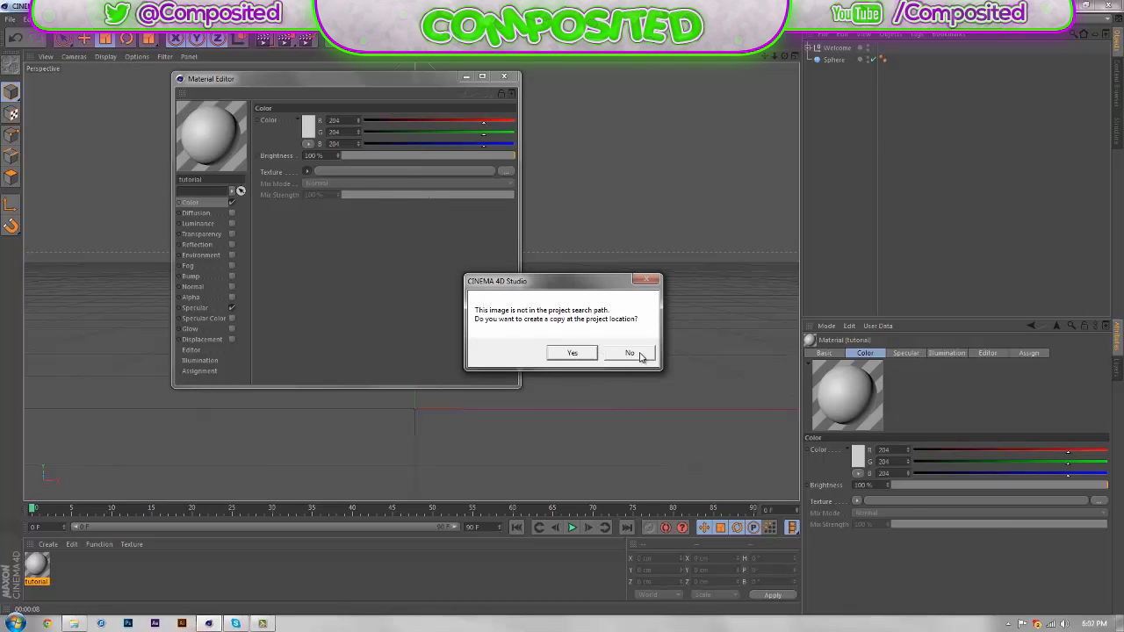
pyautogui.click(630, 352)
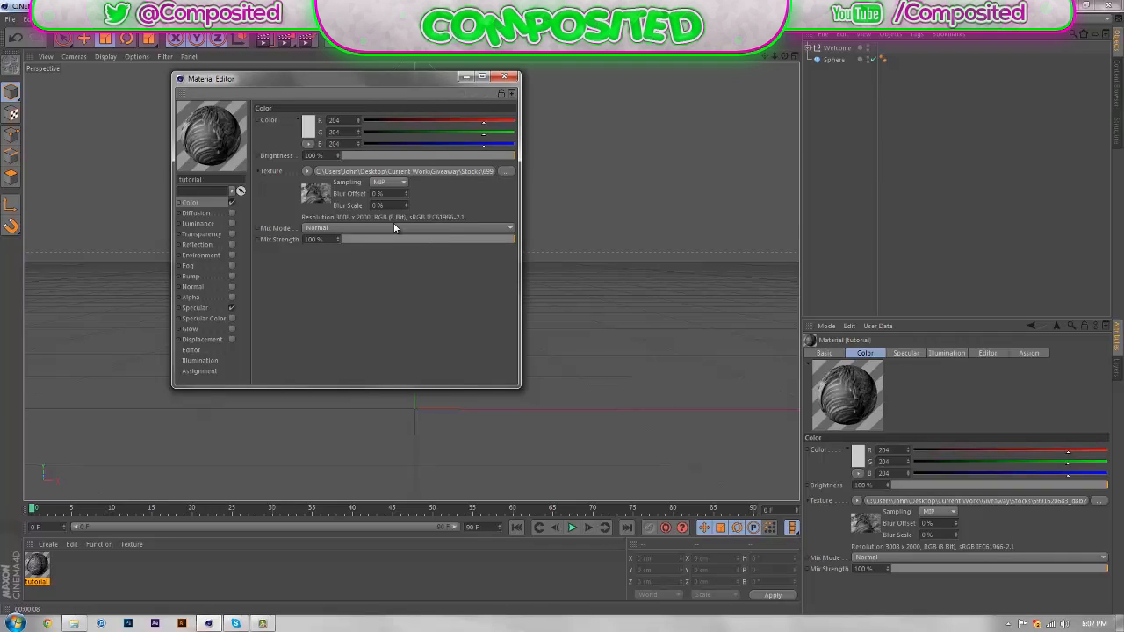
pyautogui.moveTo(277, 204)
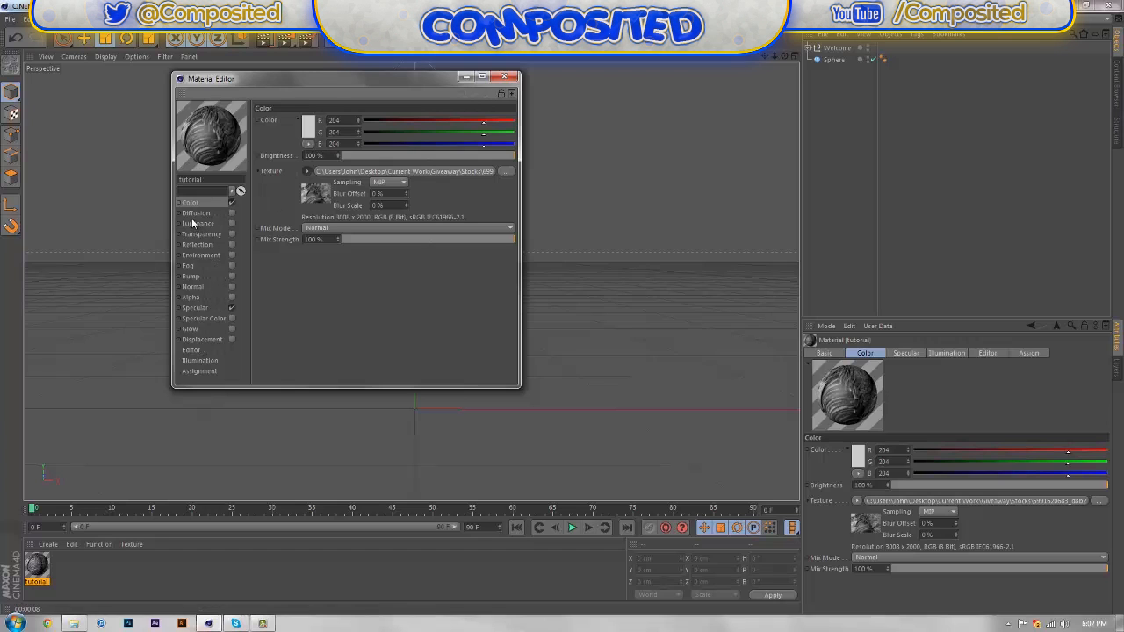
# Step: Enable Reflection with a Fresnel texture and about 10% mix strength
pyautogui.click(201, 244)
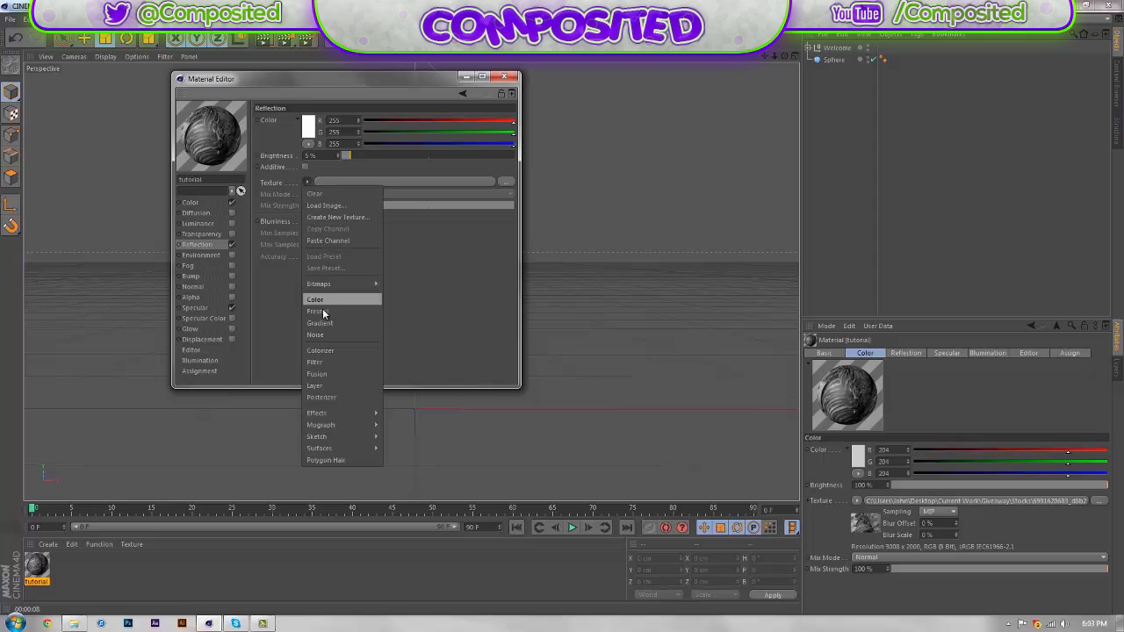
pyautogui.click(314, 312)
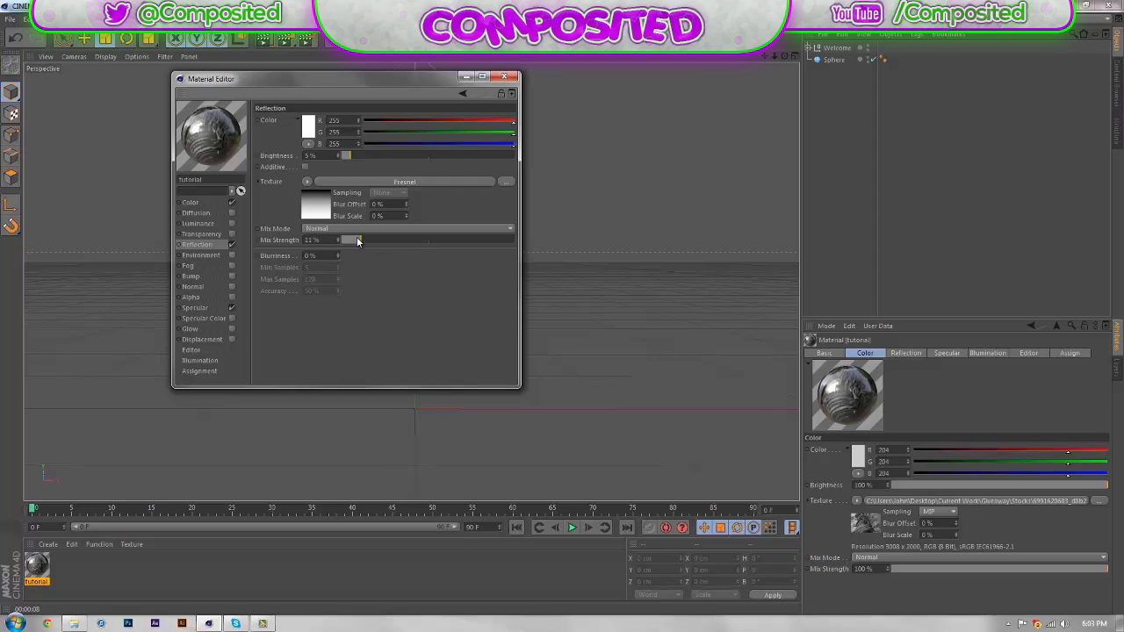
pyautogui.moveTo(345, 239); pyautogui.dragTo(338, 240)
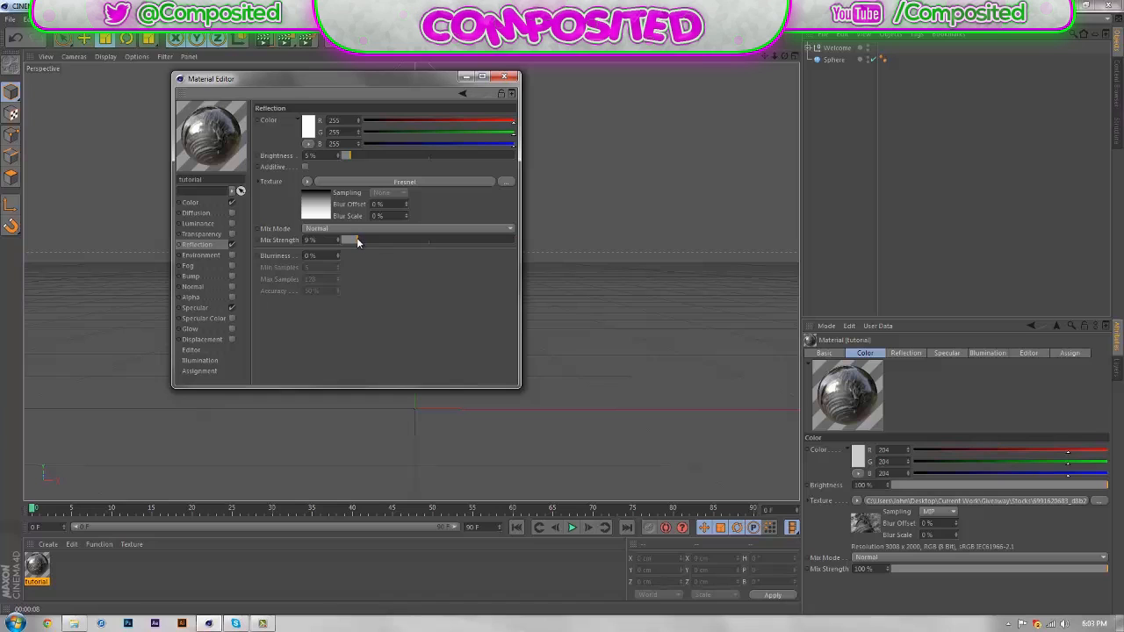
pyautogui.moveTo(346, 240); pyautogui.dragTo(348, 240)
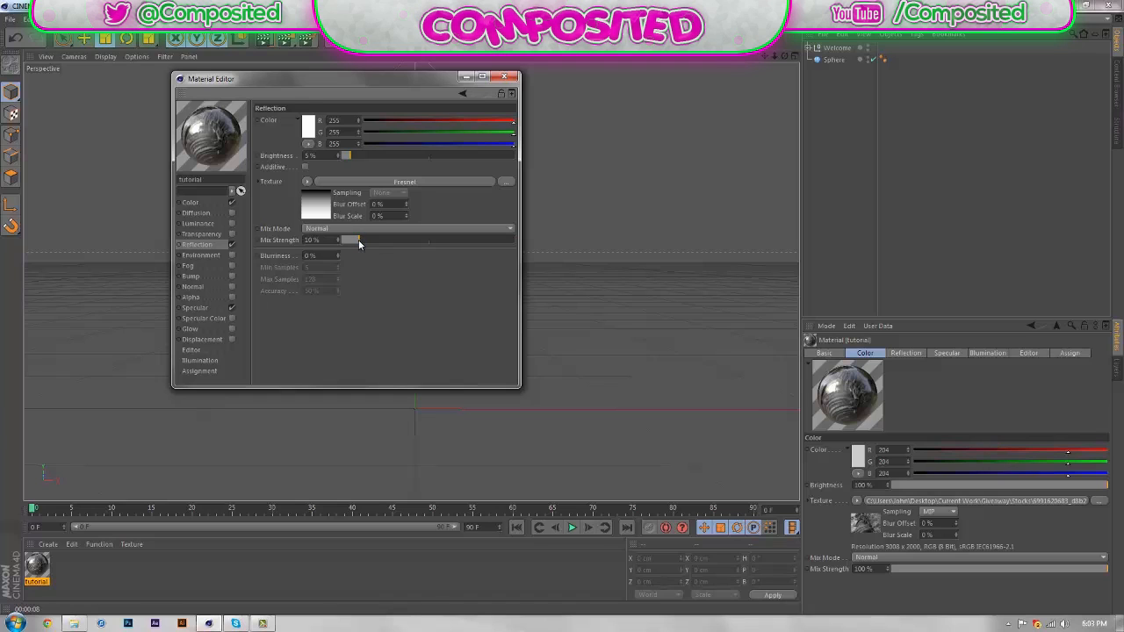
pyautogui.moveTo(359, 240); pyautogui.dragTo(514, 239)
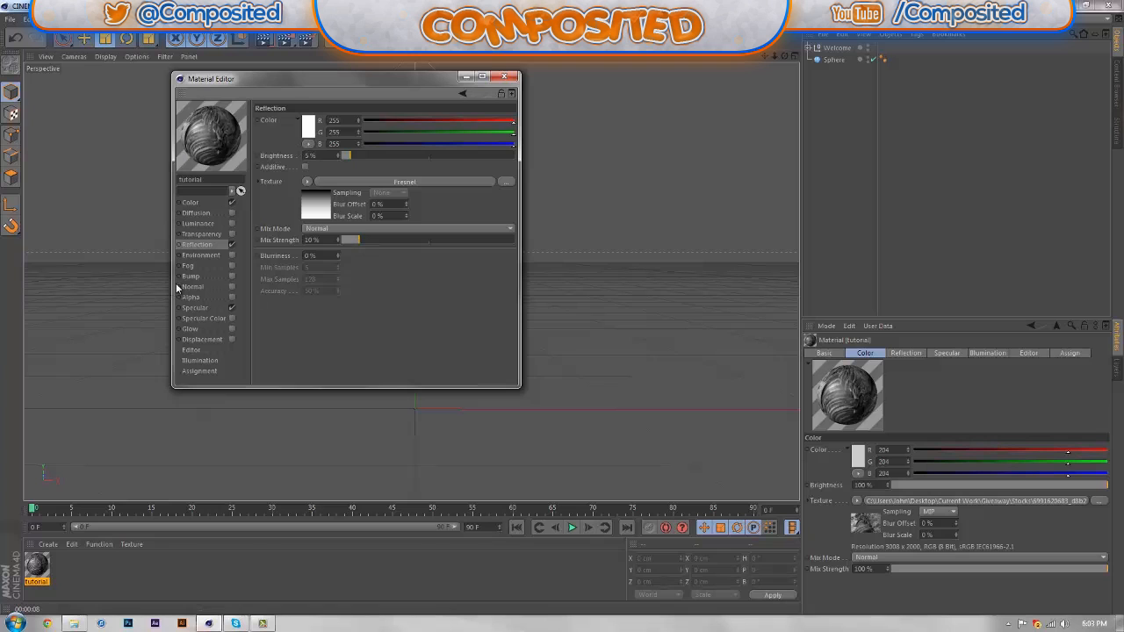
# Step: Enable Bump with the stock image at 5% strength, then enable Displacement
pyautogui.click(191, 276)
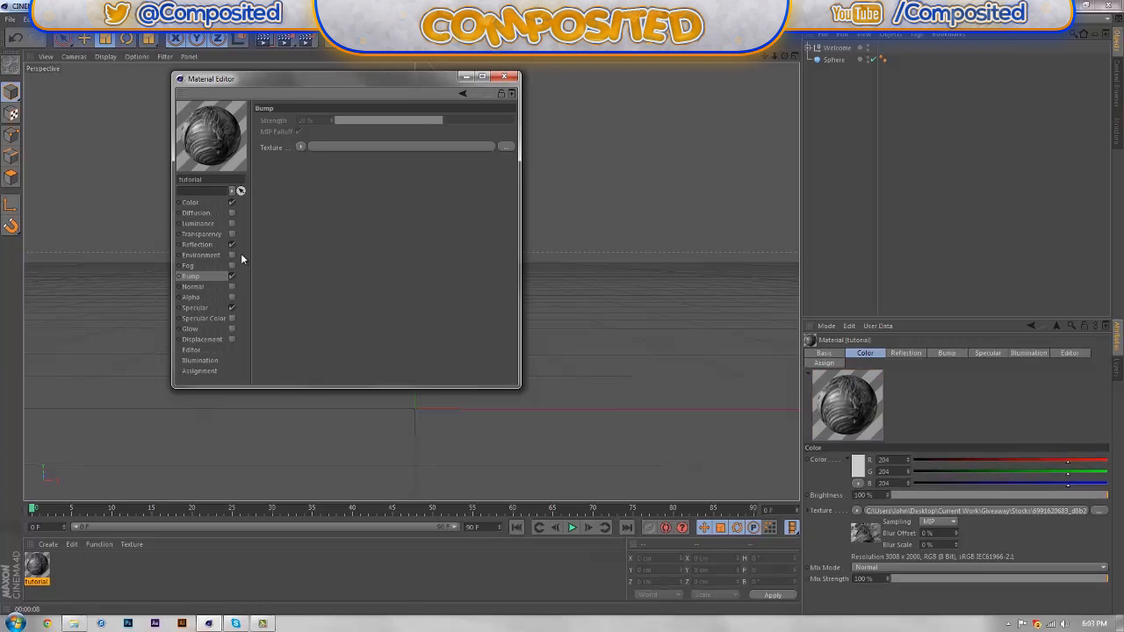
pyautogui.click(301, 146)
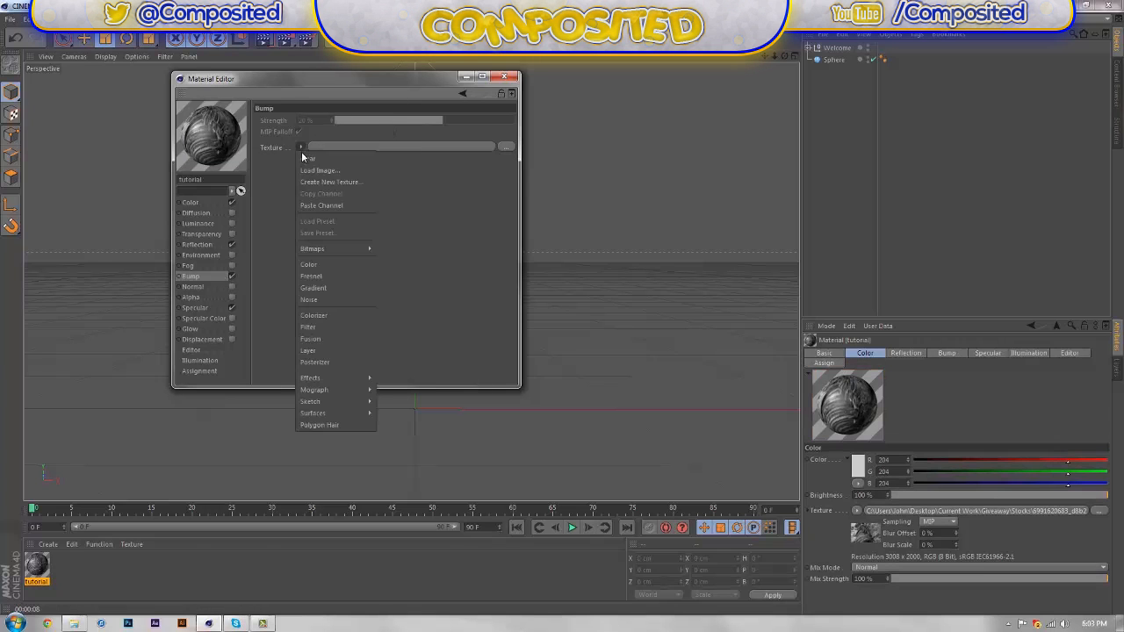
pyautogui.click(319, 169)
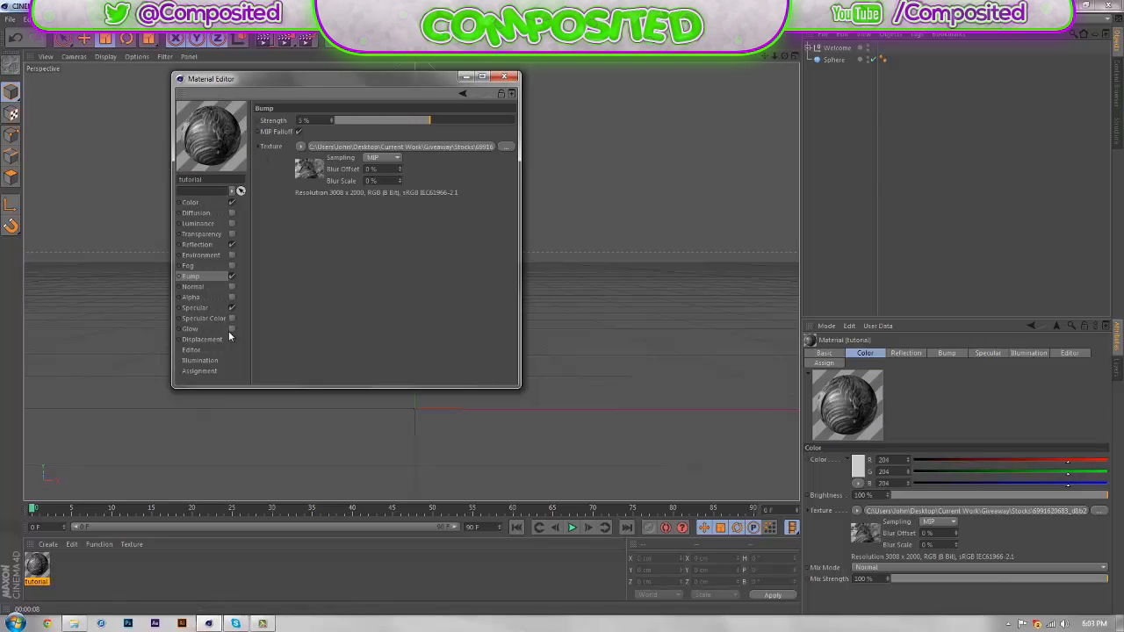
pyautogui.click(202, 339)
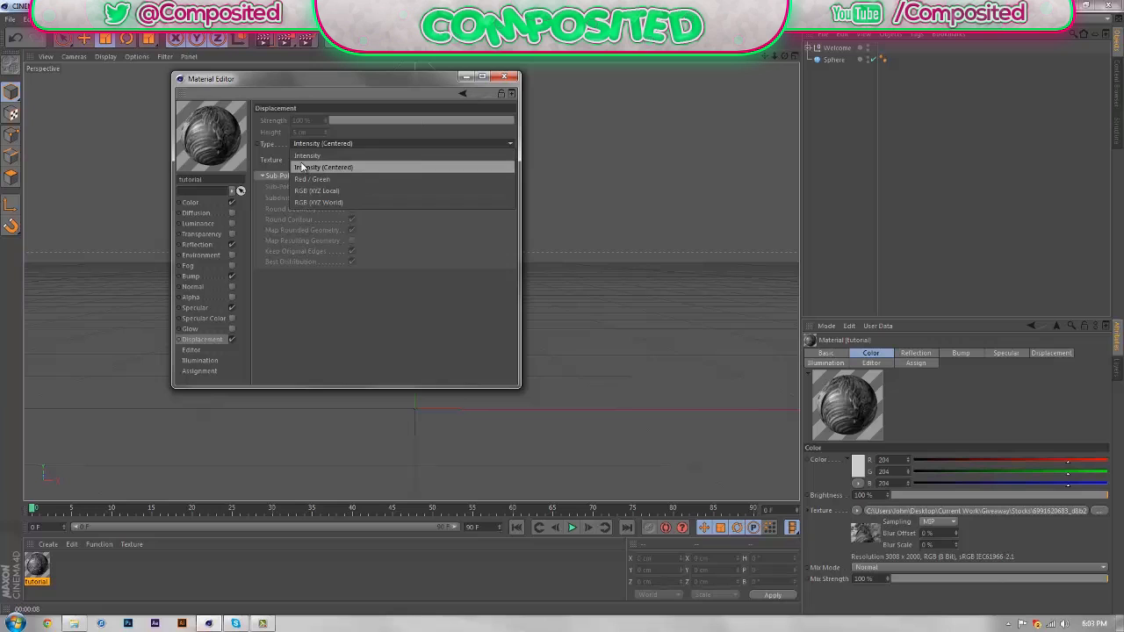
# Step: Set Intensity displacement with the stock image, 30% strength and sub-polygon displacement
pyautogui.click(306, 155)
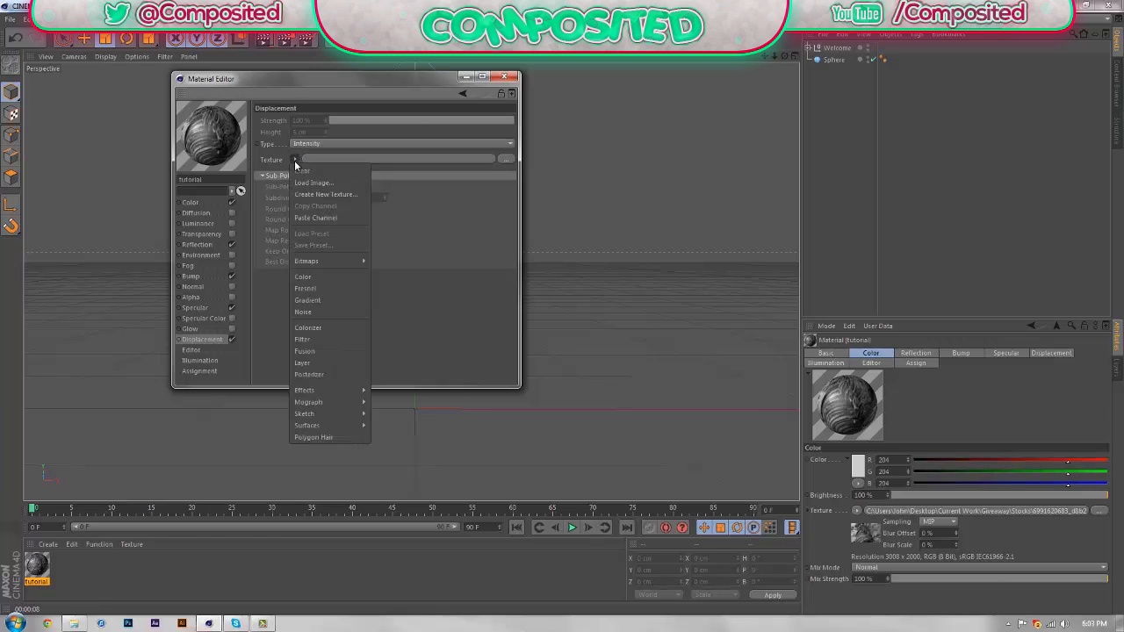
pyautogui.click(314, 183)
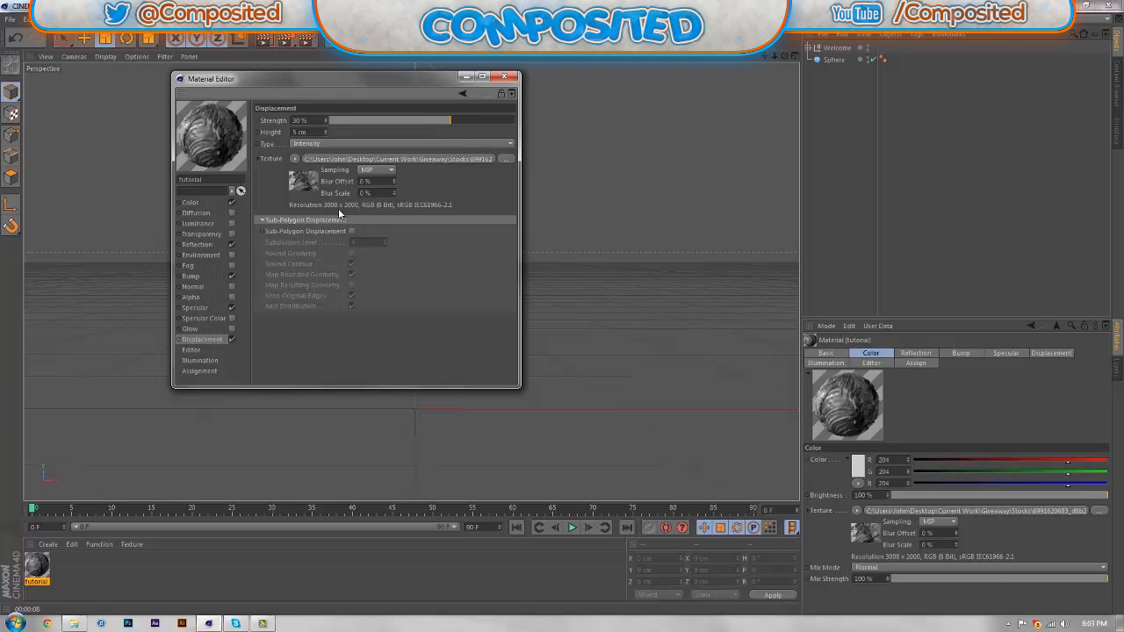
pyautogui.click(351, 231)
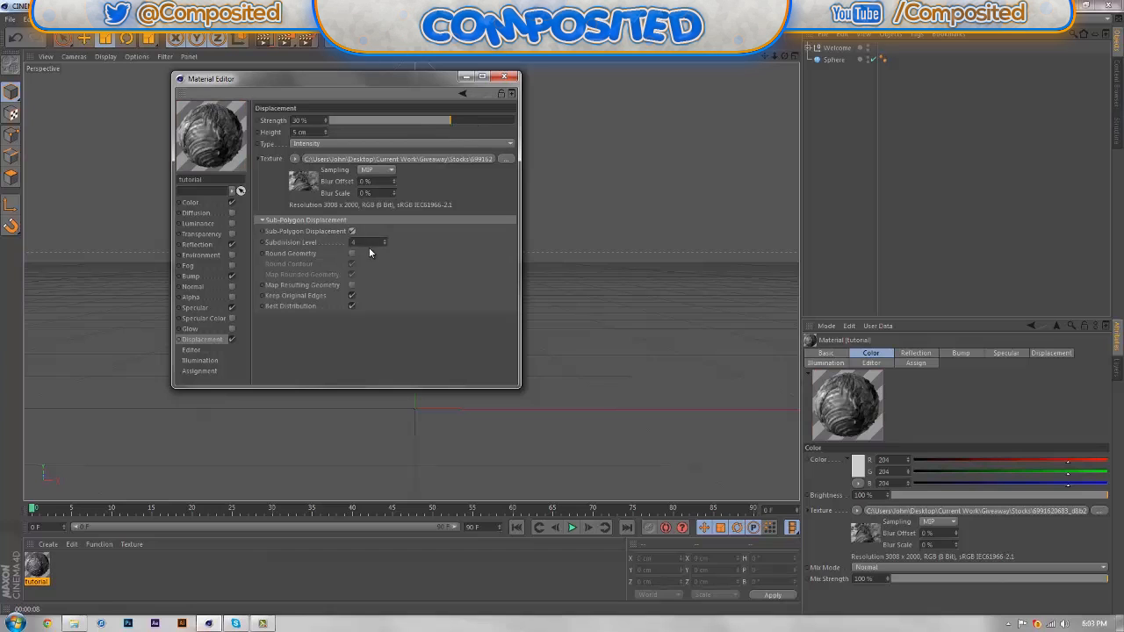
pyautogui.moveTo(402, 241)
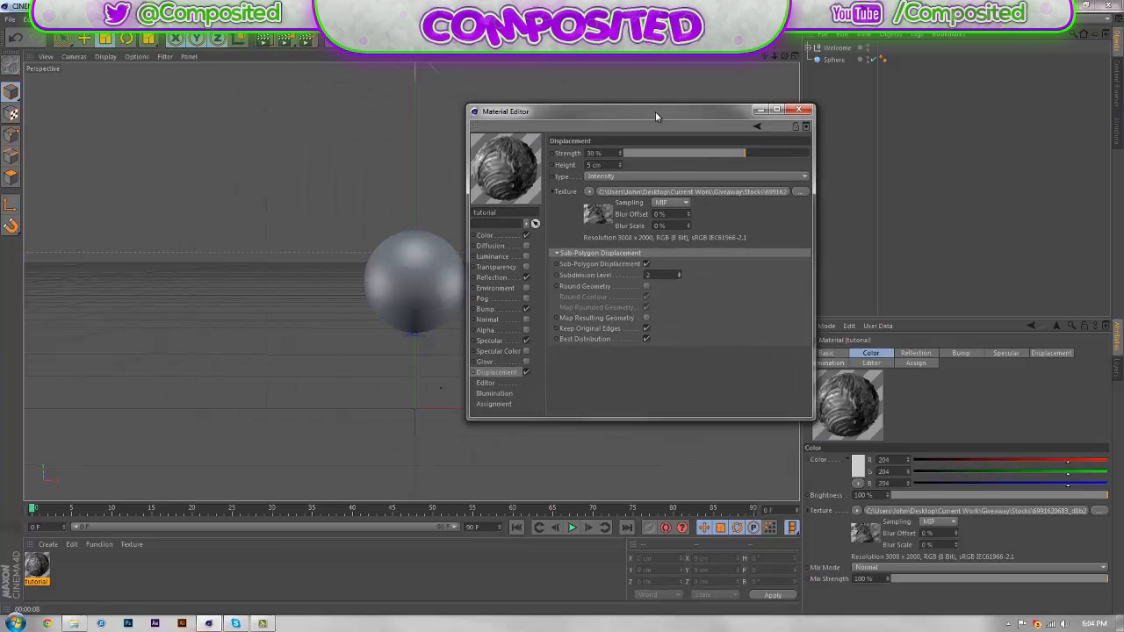
# Step: Apply the tutorial material to the Sphere and render the viewport
pyautogui.click(800, 110)
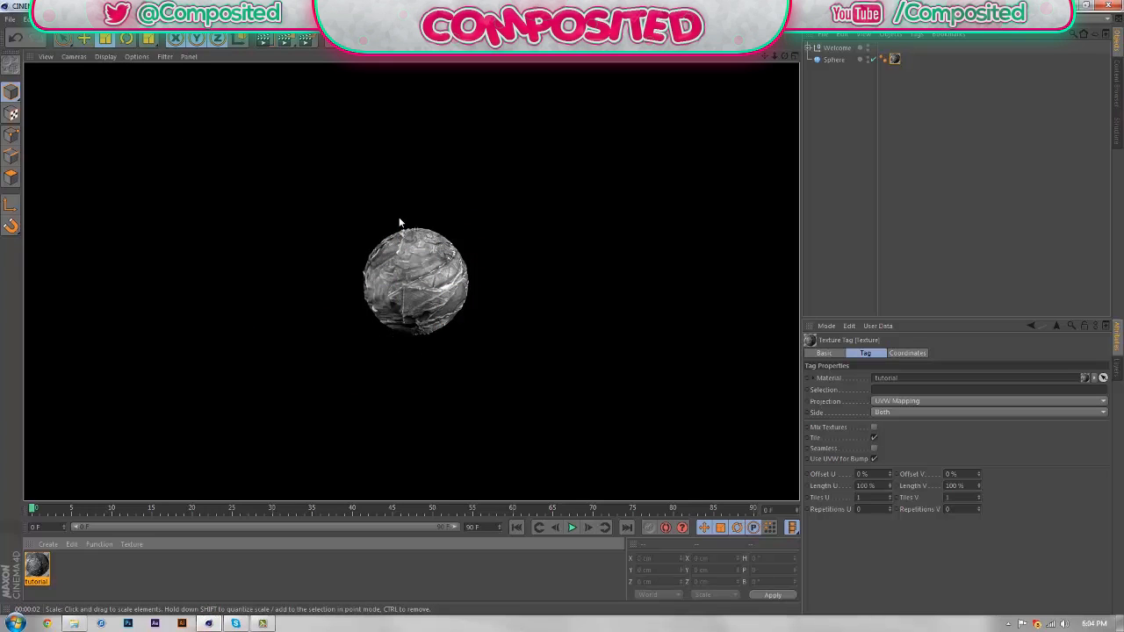
pyautogui.moveTo(249, 447)
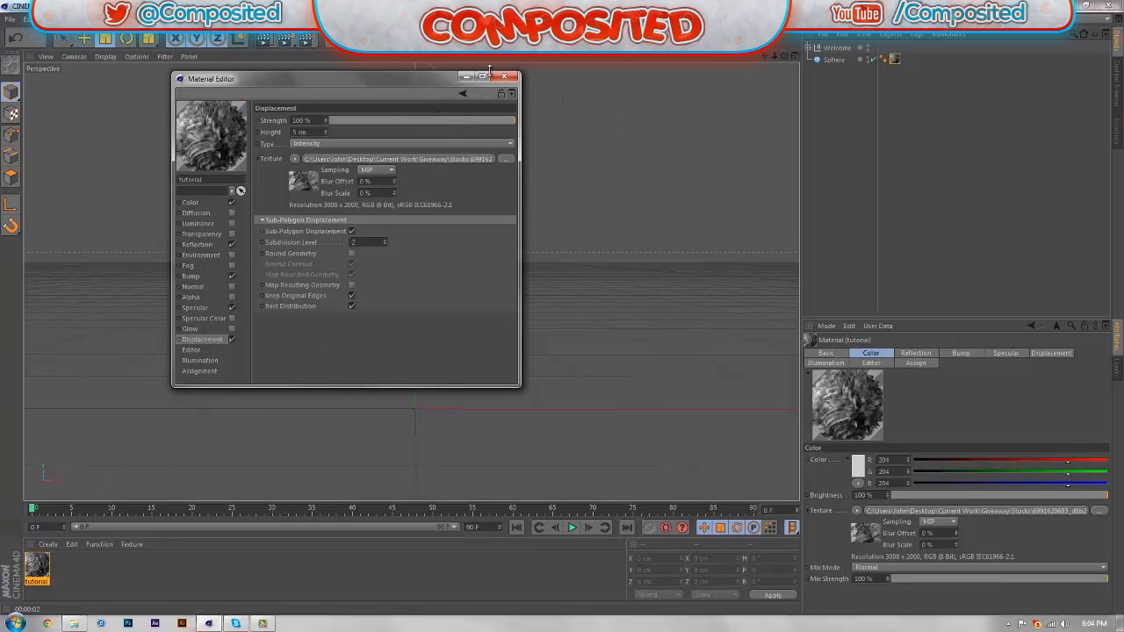
# Step: Close the Material Editor window
pyautogui.click(513, 77)
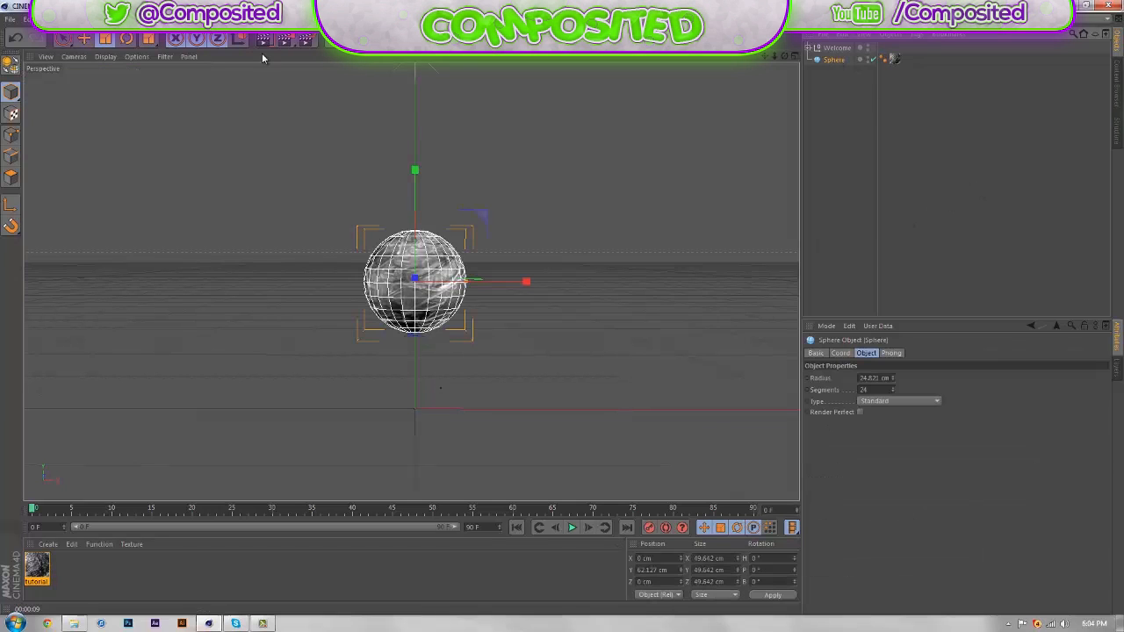
# Step: Scale the sphere much smaller, then enlarged, then down to about 33 cm radius
pyautogui.moveTo(526, 282); pyautogui.dragTo(477, 281)
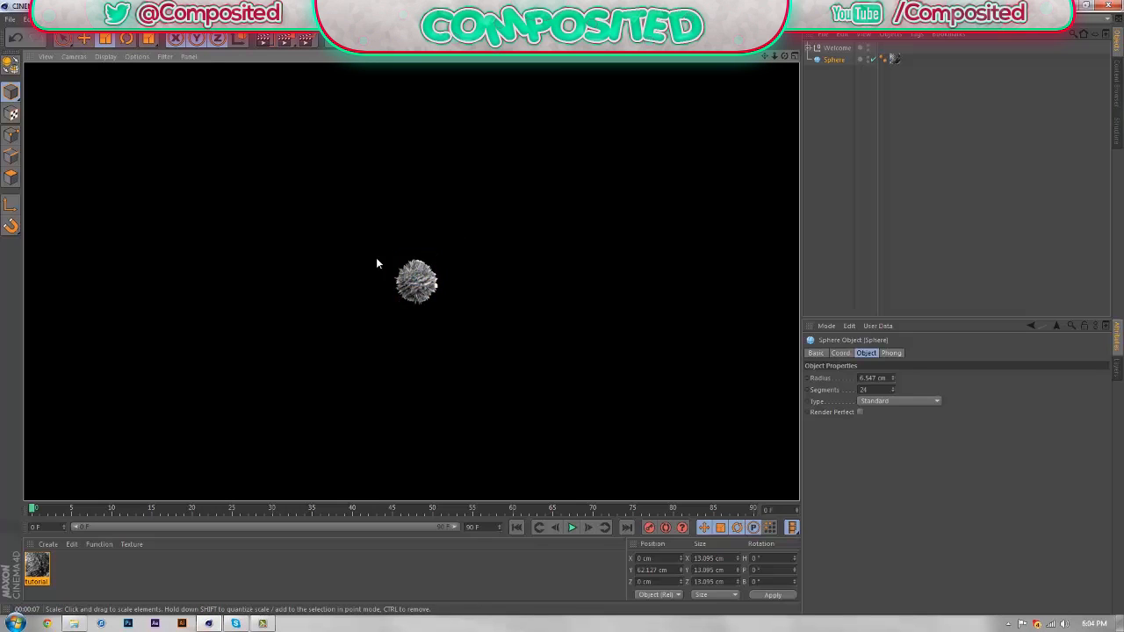
pyautogui.moveTo(507, 277)
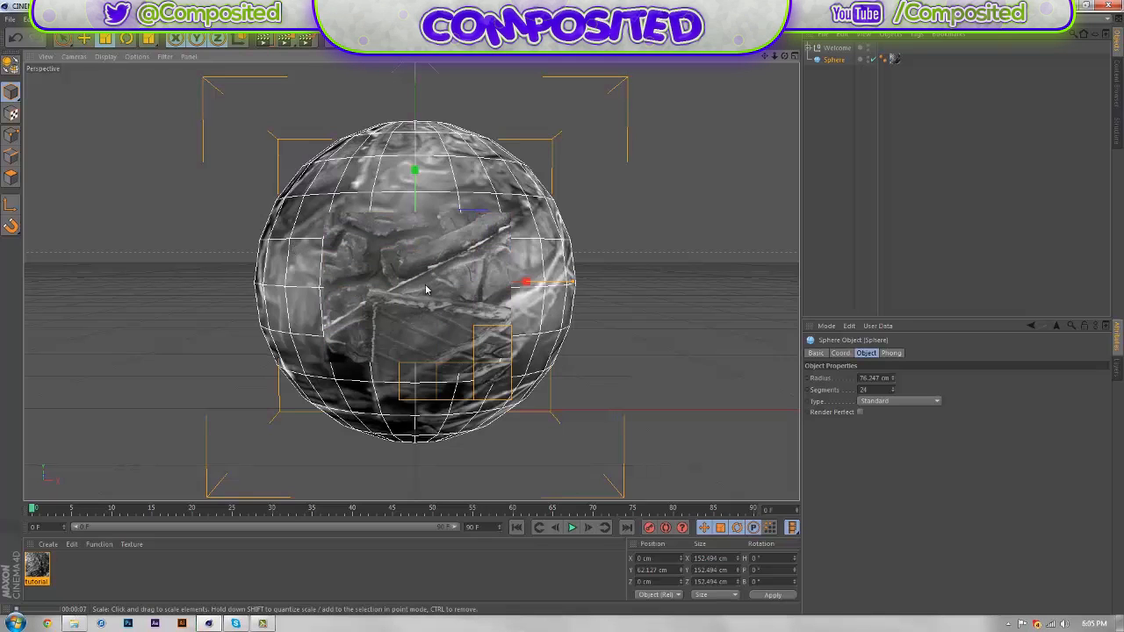
pyautogui.moveTo(426, 290); pyautogui.dragTo(391, 403)
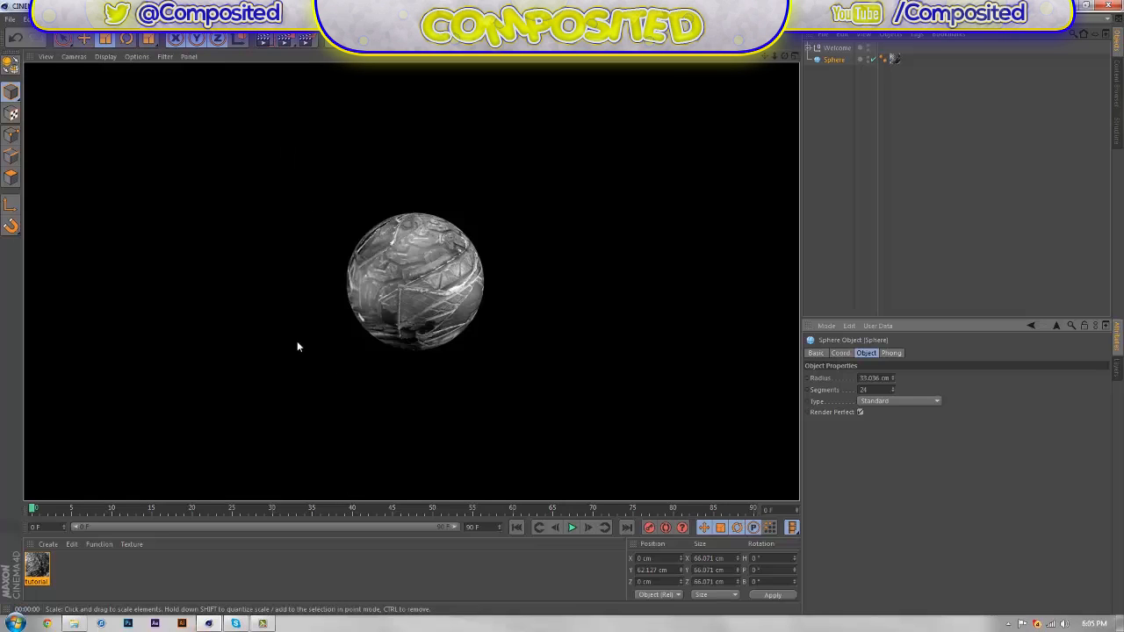
pyautogui.moveTo(468, 234)
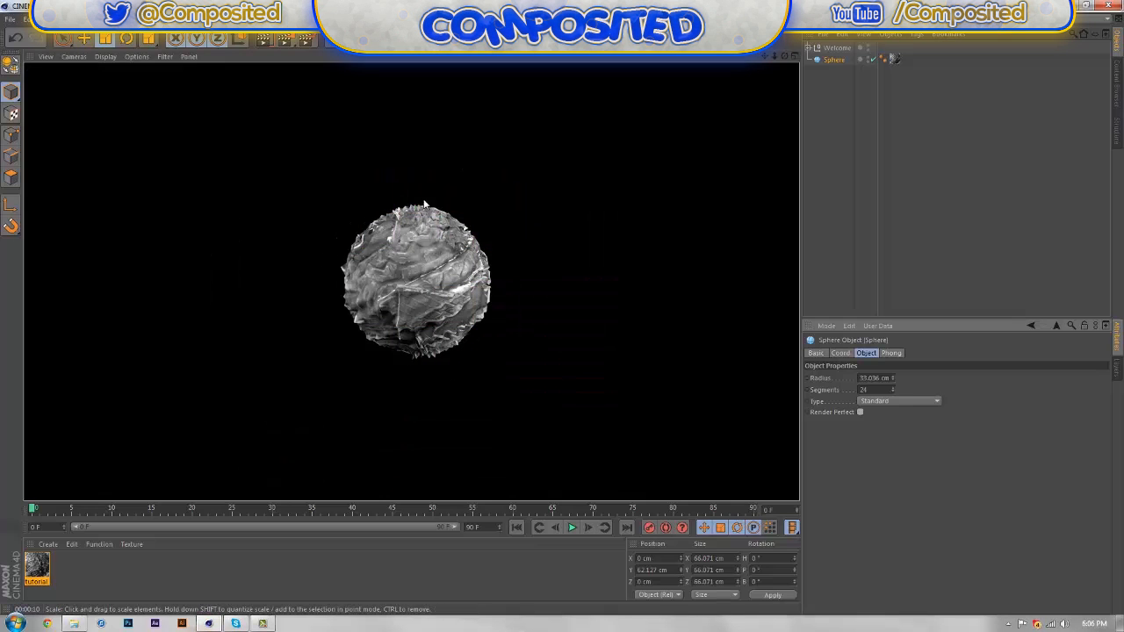
pyautogui.moveTo(283, 337)
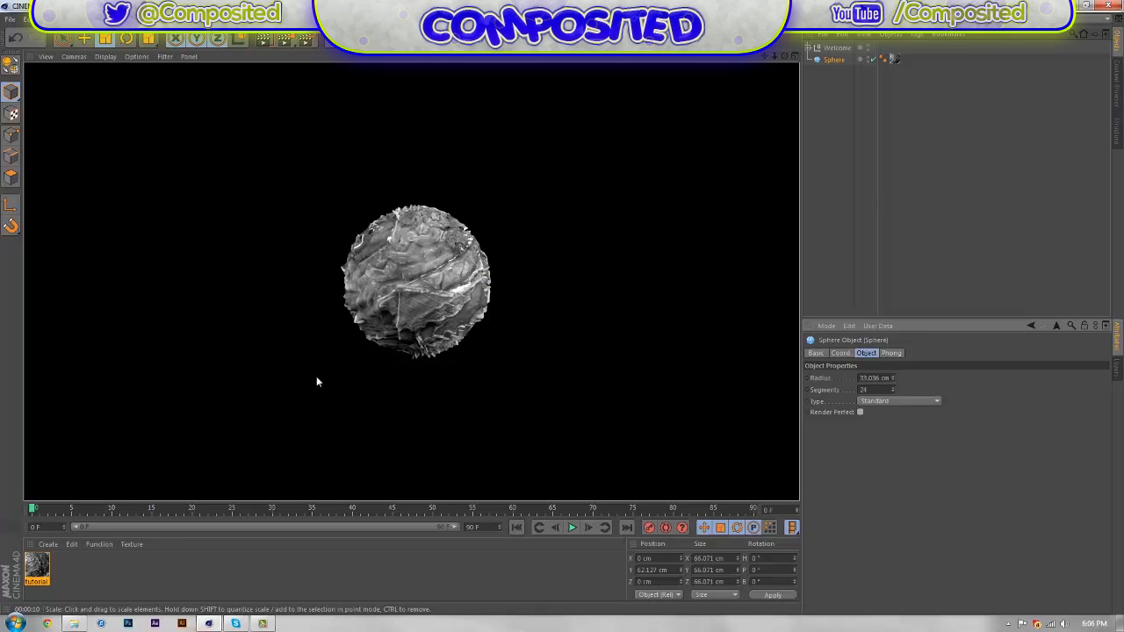
pyautogui.moveTo(514, 245)
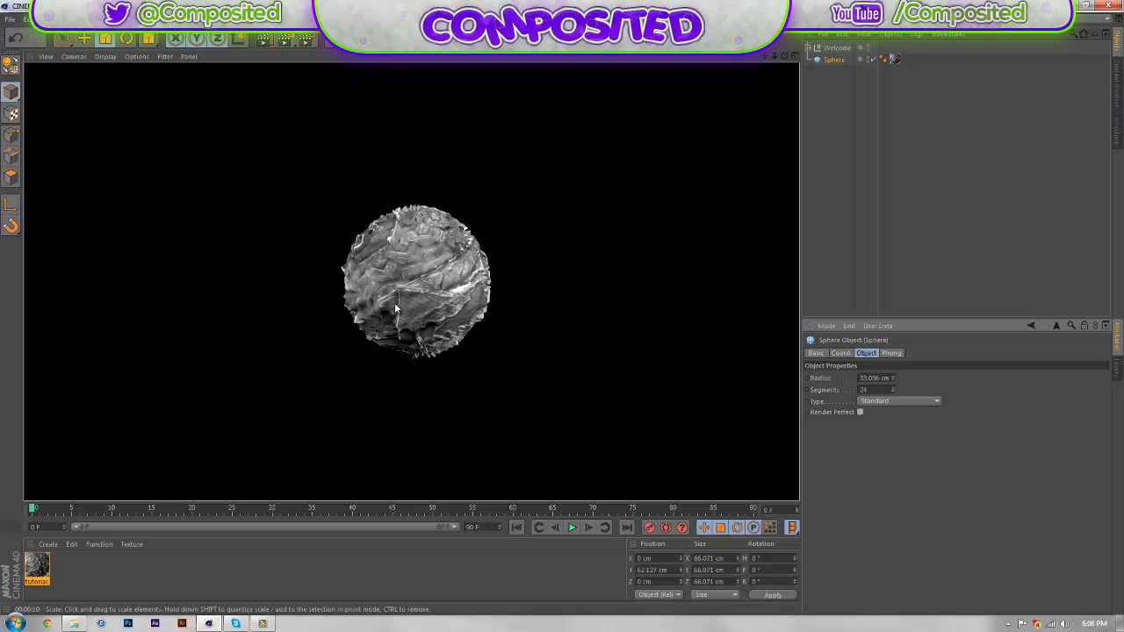
pyautogui.moveTo(294, 303)
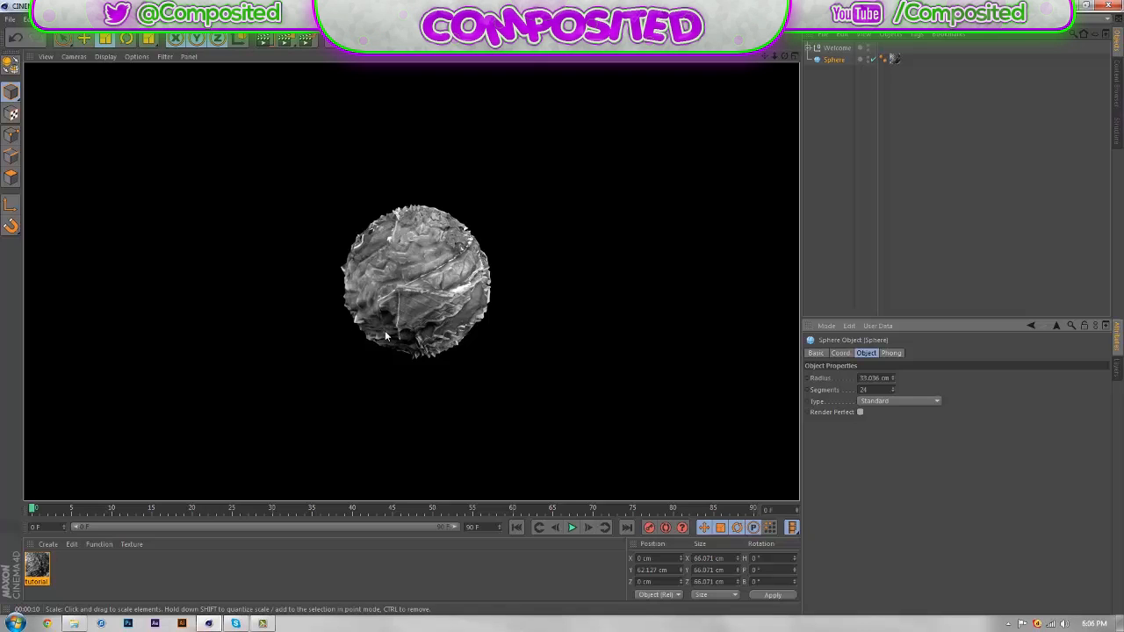
pyautogui.moveTo(316, 308)
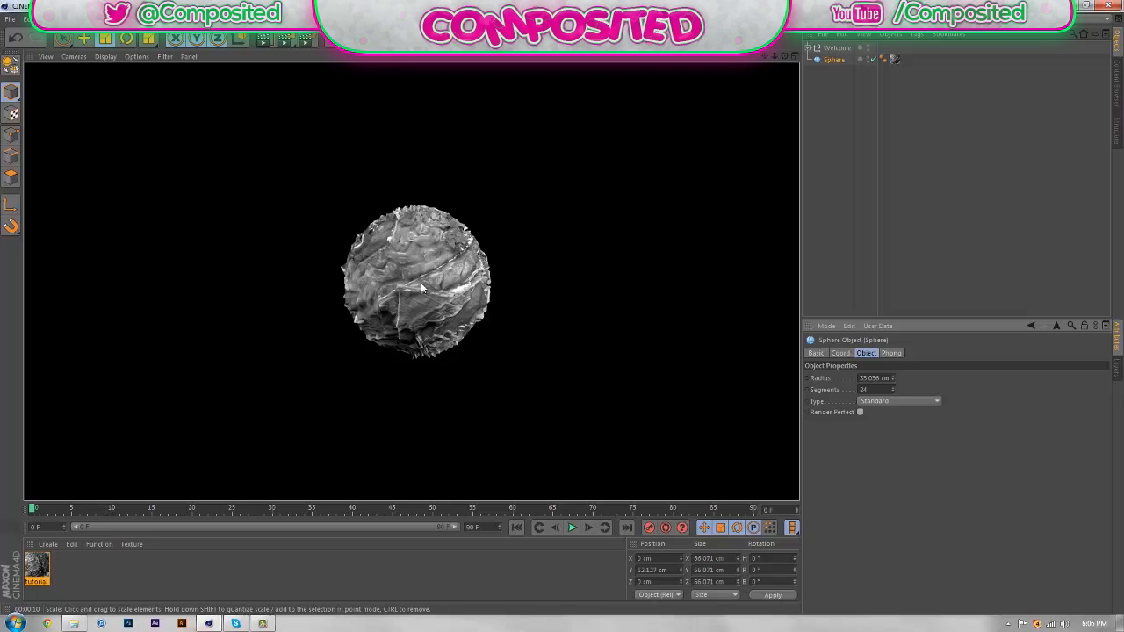
pyautogui.moveTo(226, 318)
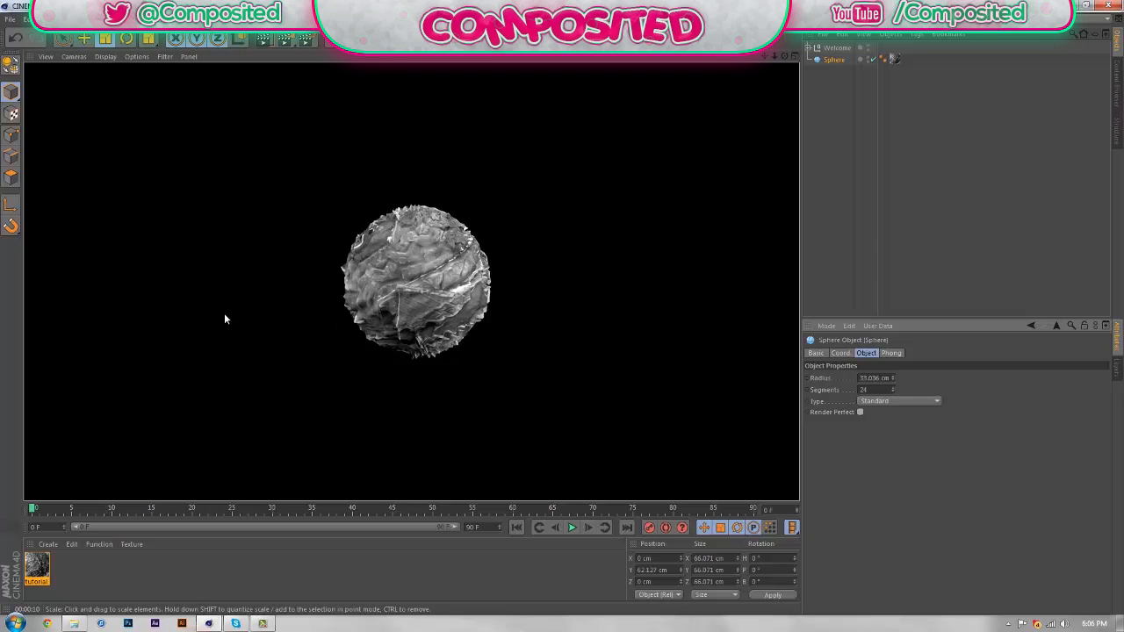